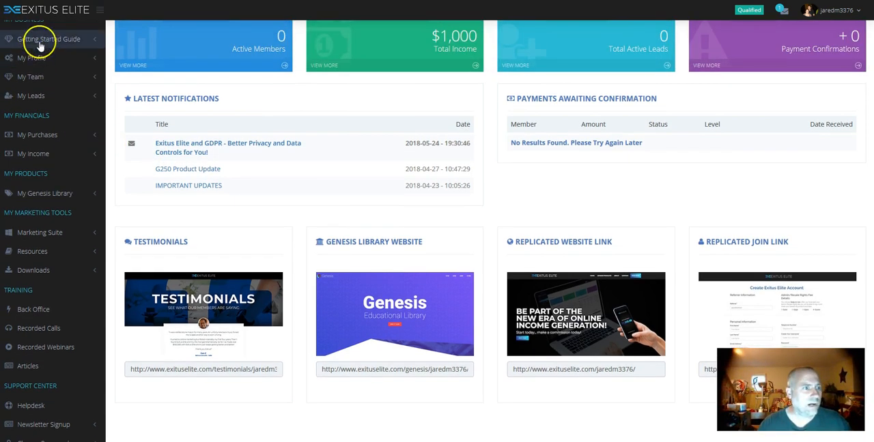
View the Getting Started Guide and scroll through it
{"action": "left_click", "coordinate": [46, 41]}
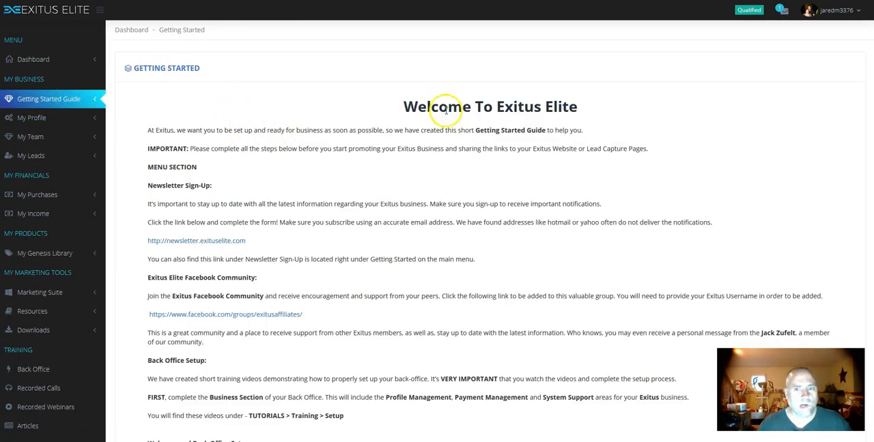
{"action": "mouse_move", "coordinate": [272, 142]}
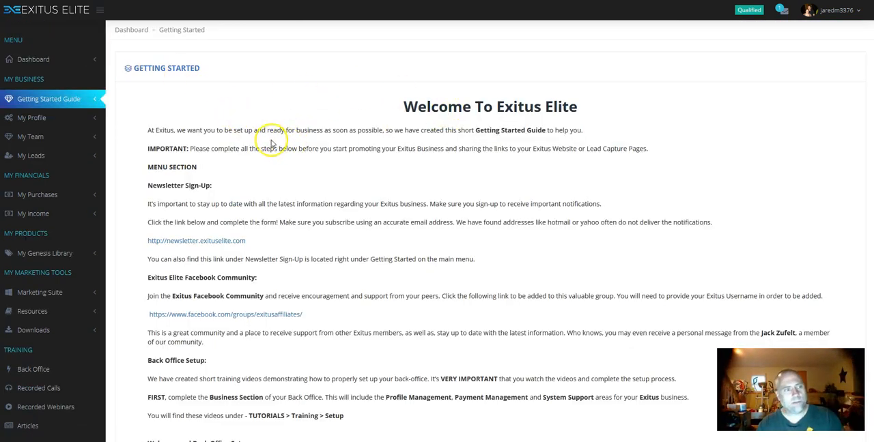
{"action": "mouse_move", "coordinate": [43, 121]}
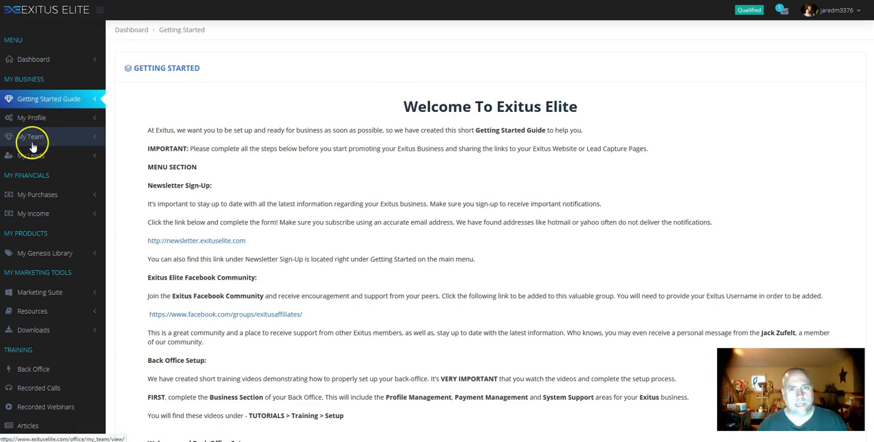
{"action": "scroll", "scroll_direction": "down", "scroll_amount": 3}
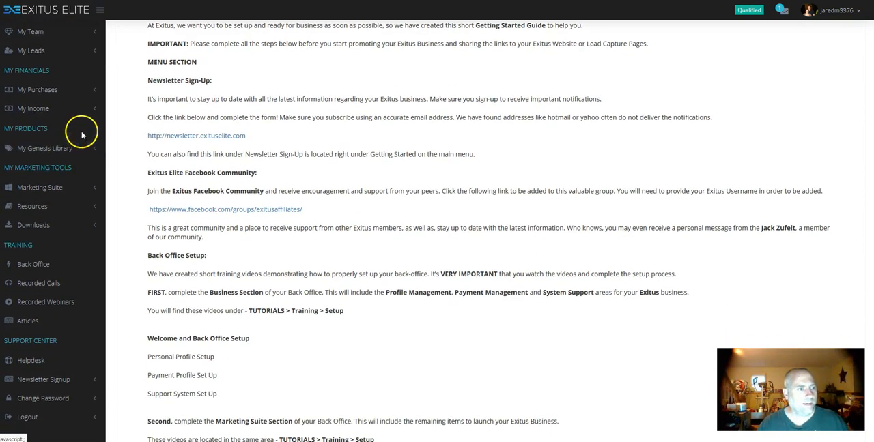
Expand My Genesis Library and its G1000 section in the sidebar
{"action": "left_click", "coordinate": [43, 147]}
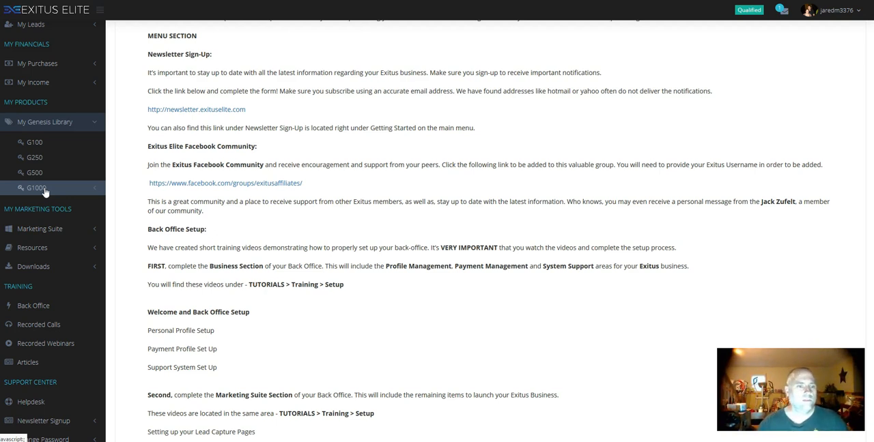
{"action": "left_click", "coordinate": [37, 188]}
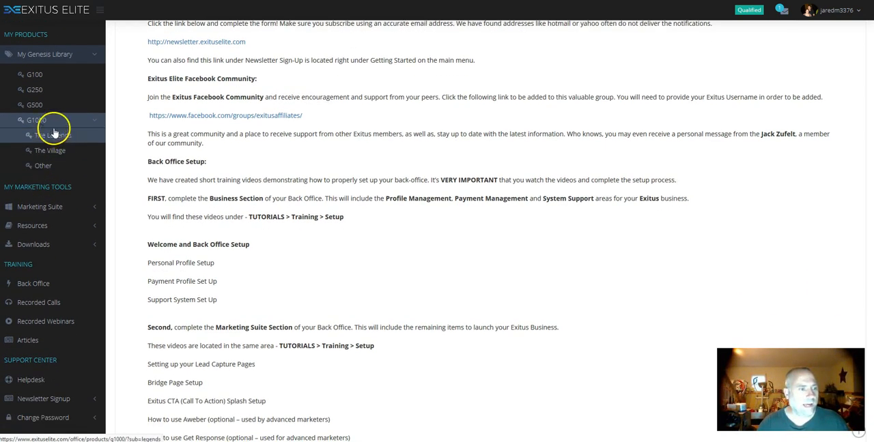
Browse the G1000 Legends interview downloads list
{"action": "left_click", "coordinate": [48, 134]}
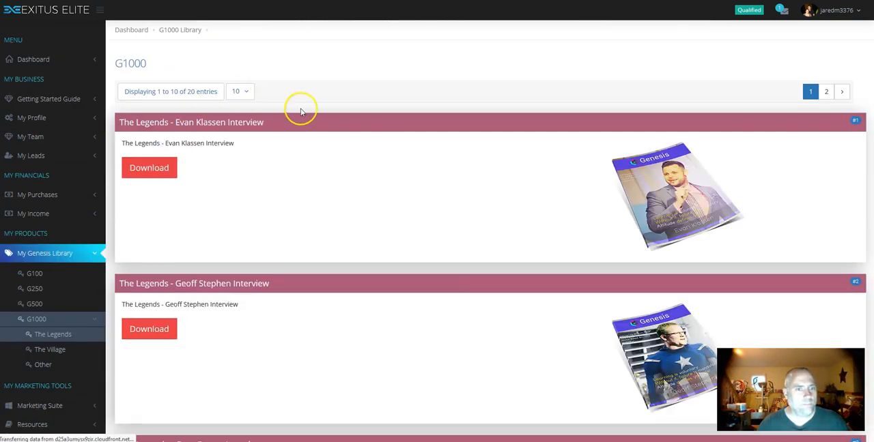
{"action": "mouse_move", "coordinate": [230, 181]}
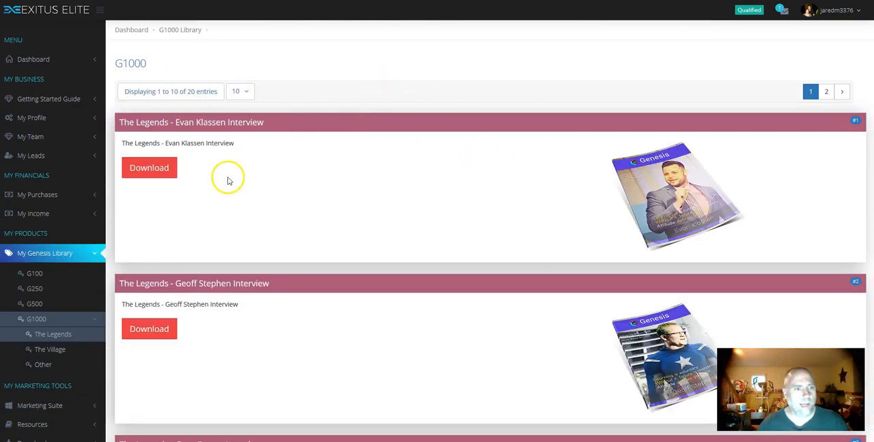
{"action": "scroll", "scroll_direction": "down", "scroll_amount": 3}
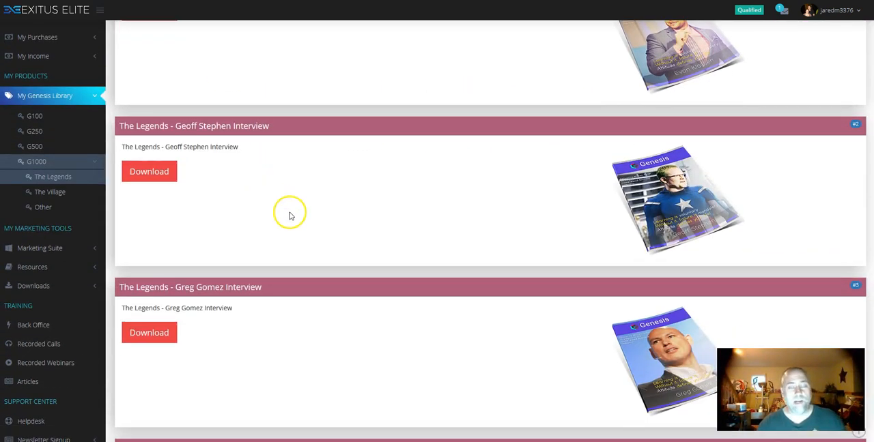
{"action": "scroll", "scroll_direction": "down", "scroll_amount": 3}
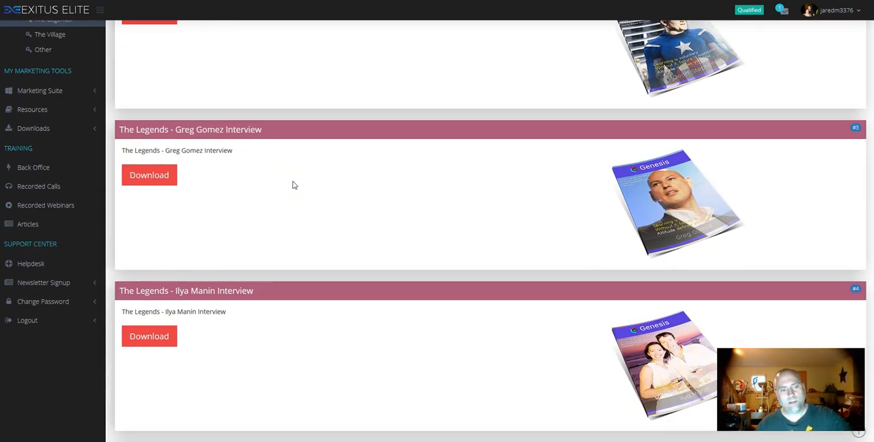
{"action": "scroll", "scroll_direction": "down", "scroll_amount": 3}
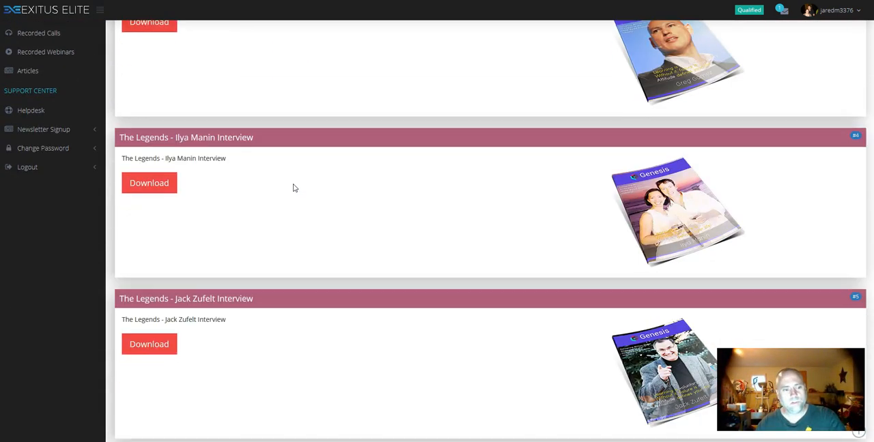
{"action": "scroll", "scroll_direction": "up", "scroll_amount": 3}
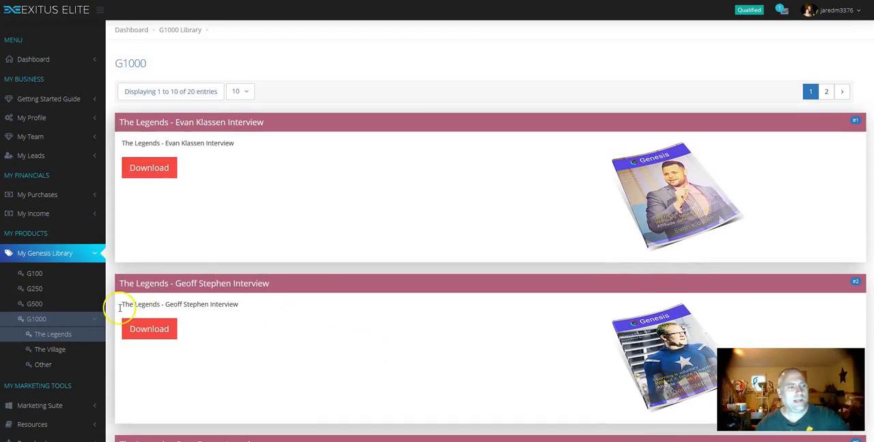
Switch to another Genesis Library tier showing the Jack Zufelt recordings
{"action": "left_click", "coordinate": [35, 304]}
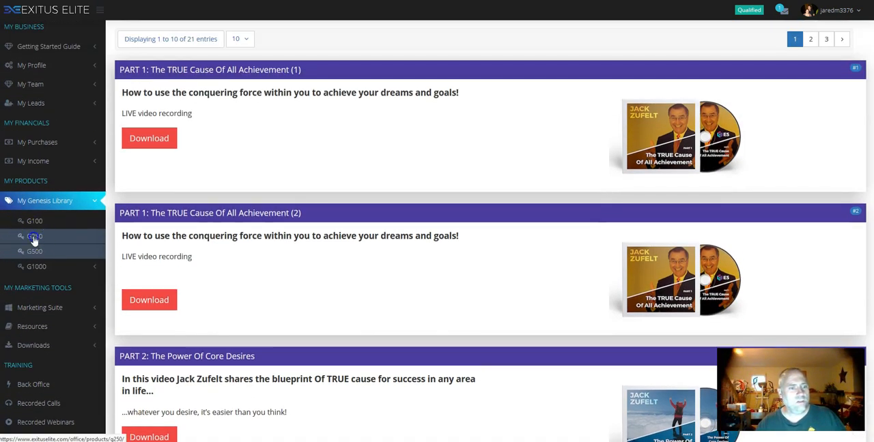
Browse the G250 and G100 trainings, then expand the Marketing Suite tool list
{"action": "left_click", "coordinate": [34, 235]}
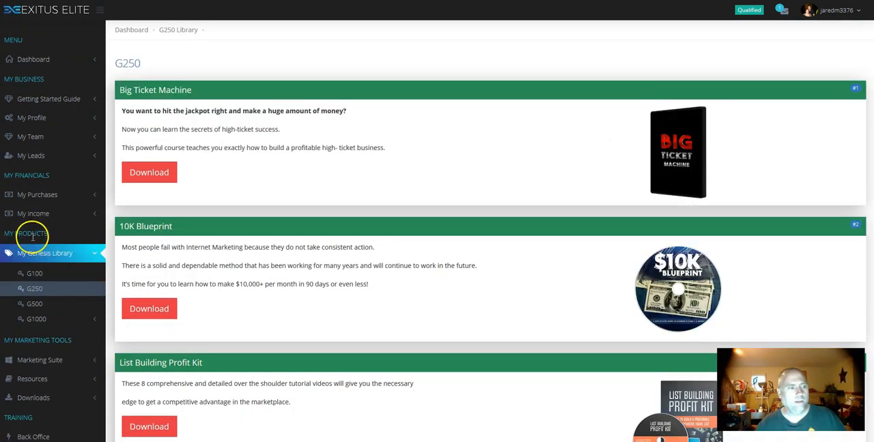
{"action": "left_click", "coordinate": [35, 273]}
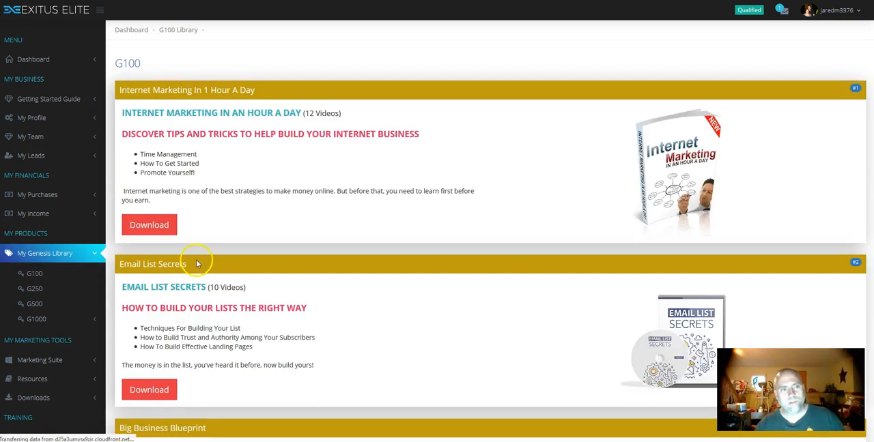
{"action": "scroll", "scroll_direction": "down", "scroll_amount": 3}
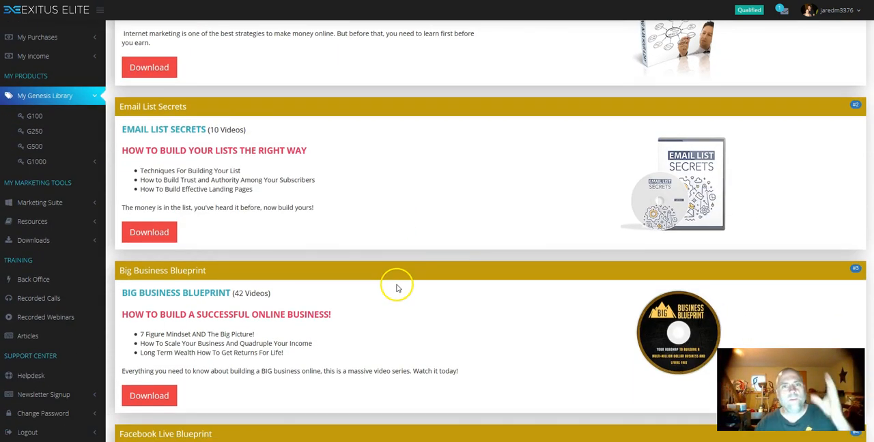
{"action": "mouse_move", "coordinate": [31, 218]}
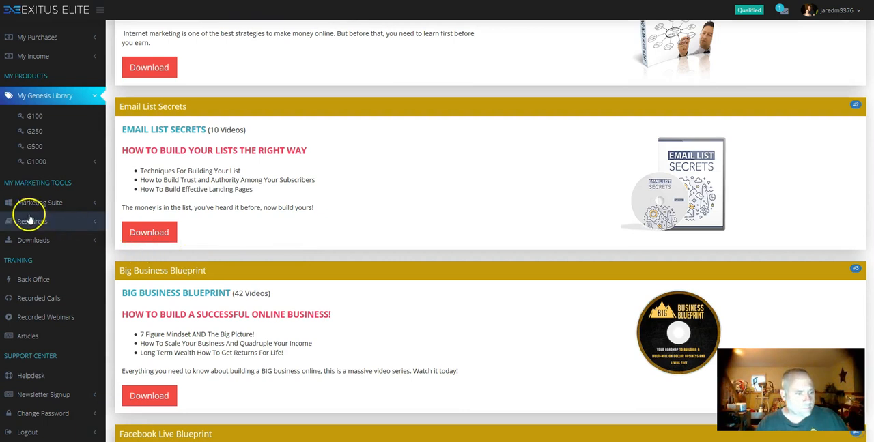
{"action": "left_click", "coordinate": [38, 202]}
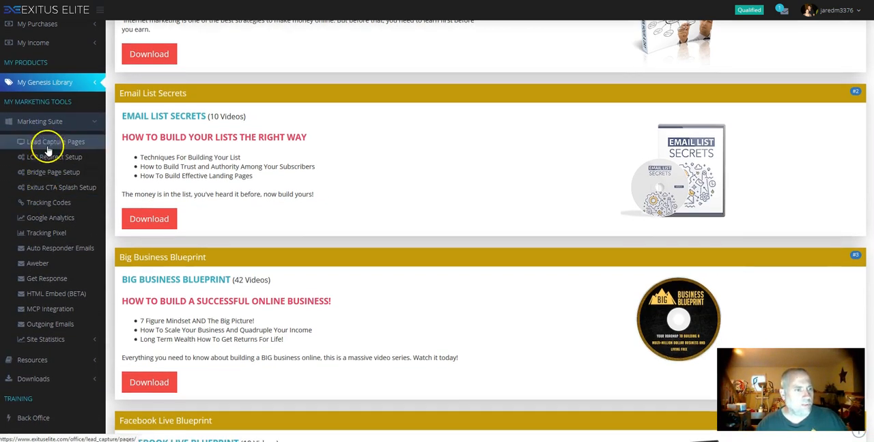
View the Lead Capture Pages with shareable Pays You, Particles and World templates
{"action": "left_click", "coordinate": [49, 141]}
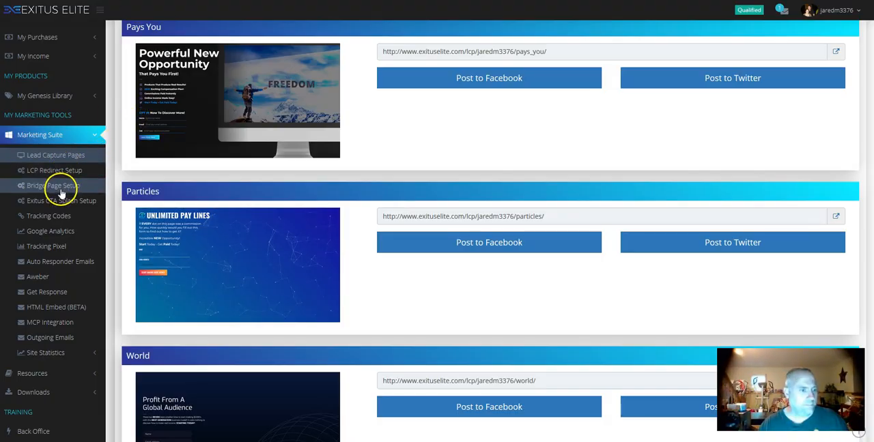
View the Bridge Page Setup form with its video embed and welcome message steps
{"action": "left_click", "coordinate": [54, 185]}
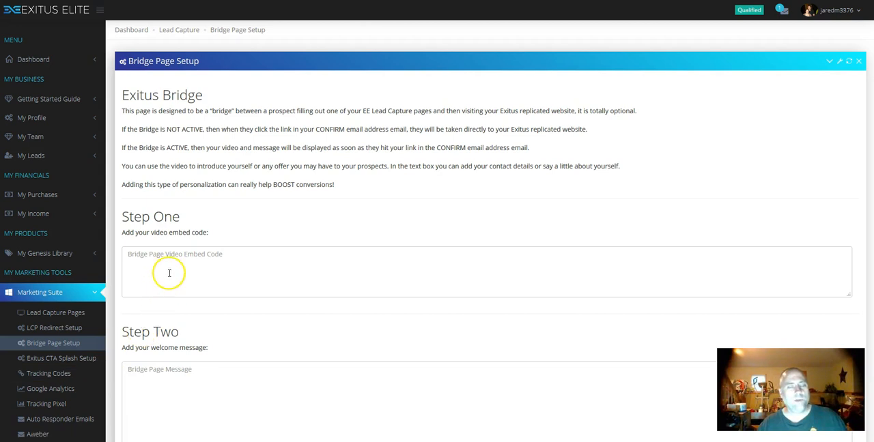
{"action": "mouse_move", "coordinate": [169, 272]}
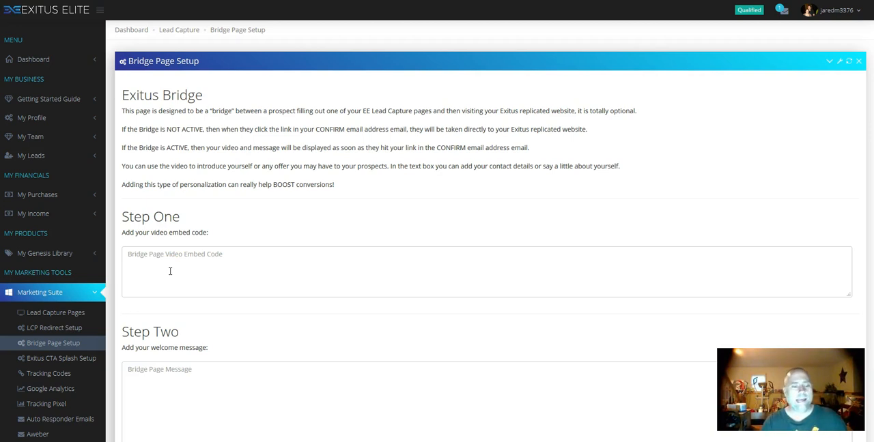
{"action": "scroll", "scroll_direction": "down", "scroll_amount": 3}
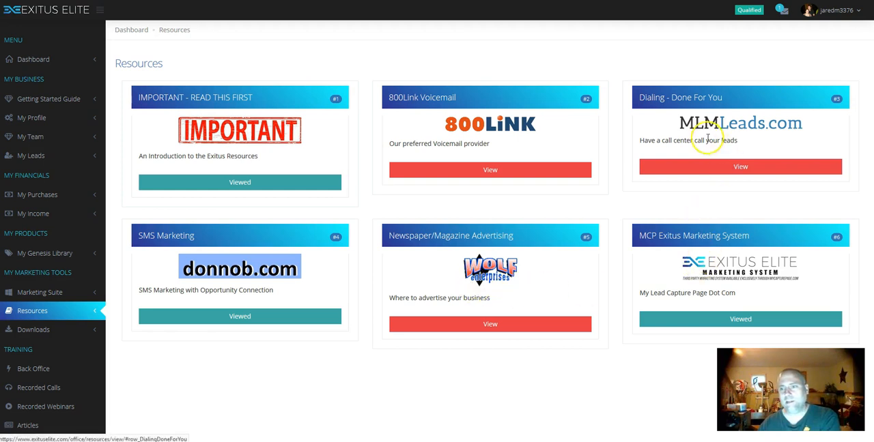
{"action": "mouse_move", "coordinate": [705, 235]}
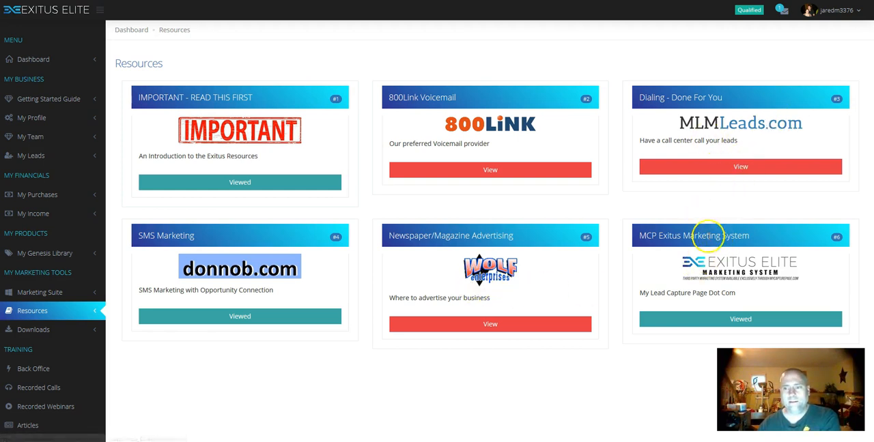
{"action": "mouse_move", "coordinate": [528, 256]}
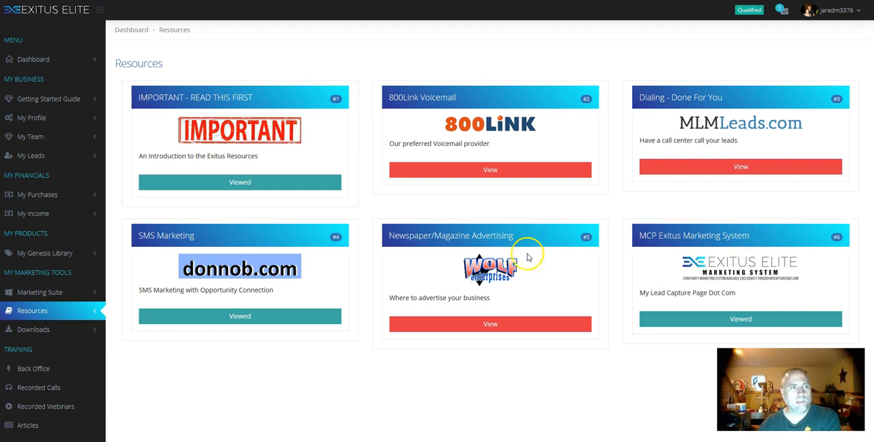